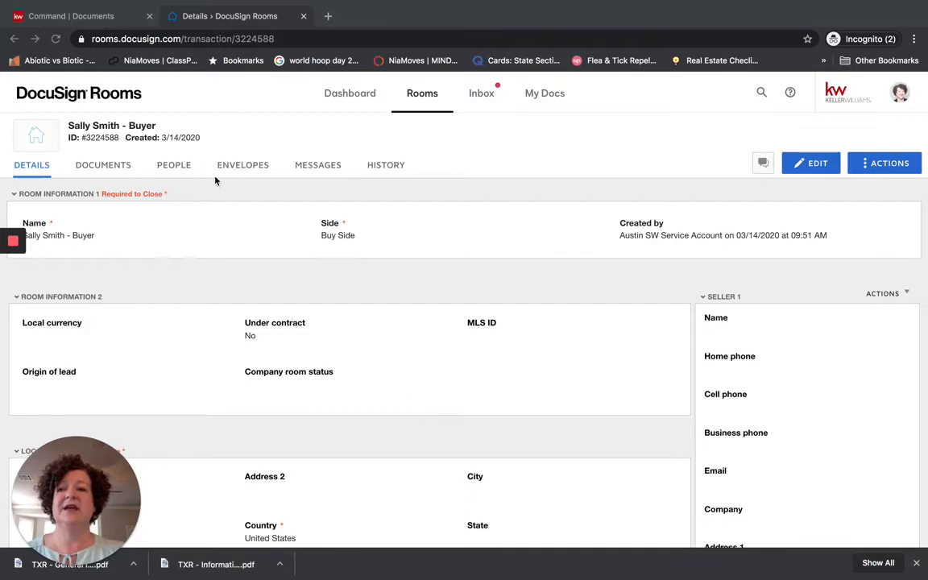
click(72, 16)
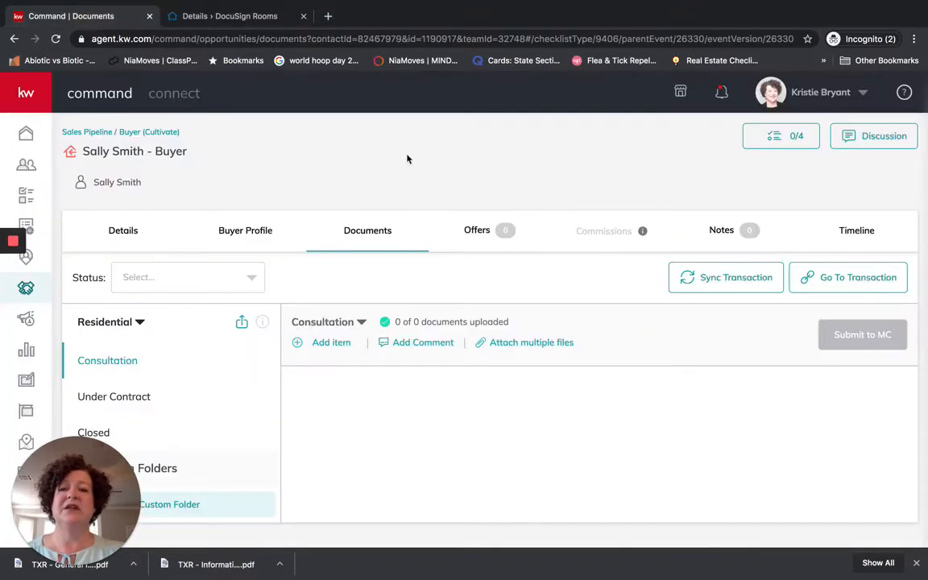
mouse_move(457, 201)
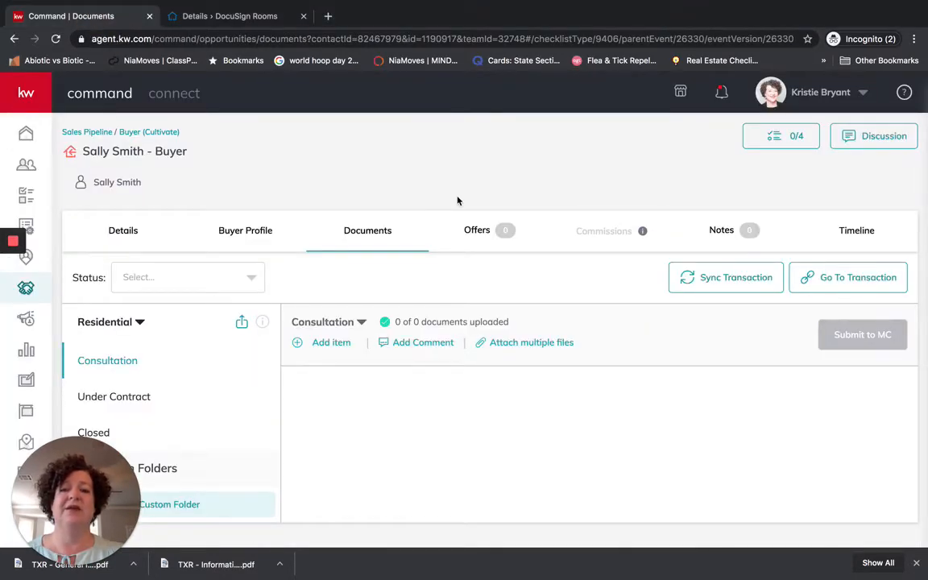
mouse_move(842, 287)
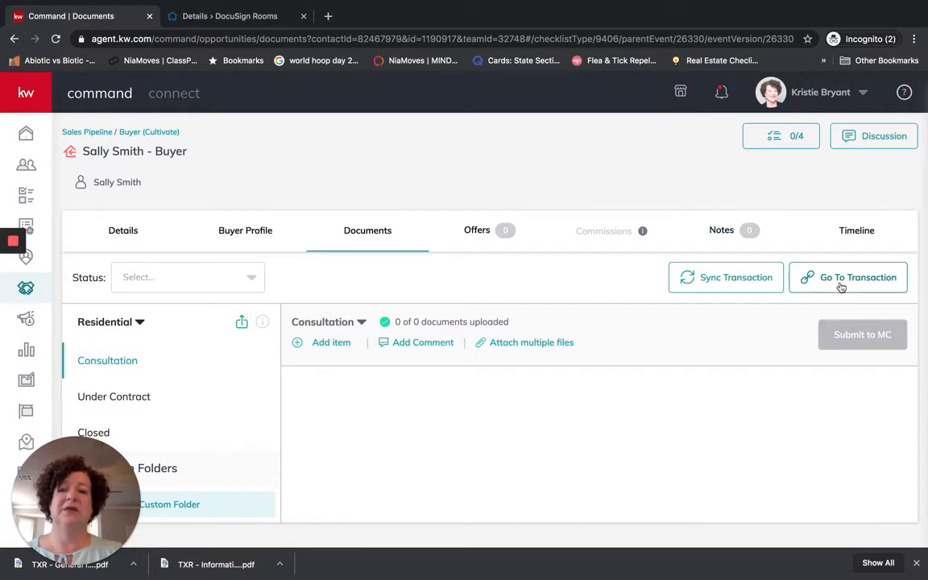
click(847, 277)
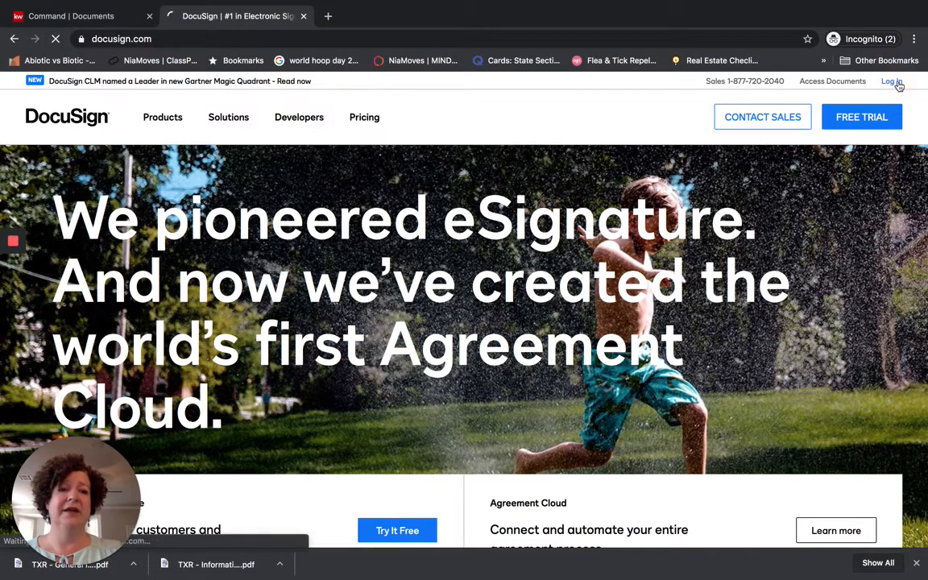
Step: Log in to DocuSign with the account password
click(890, 81)
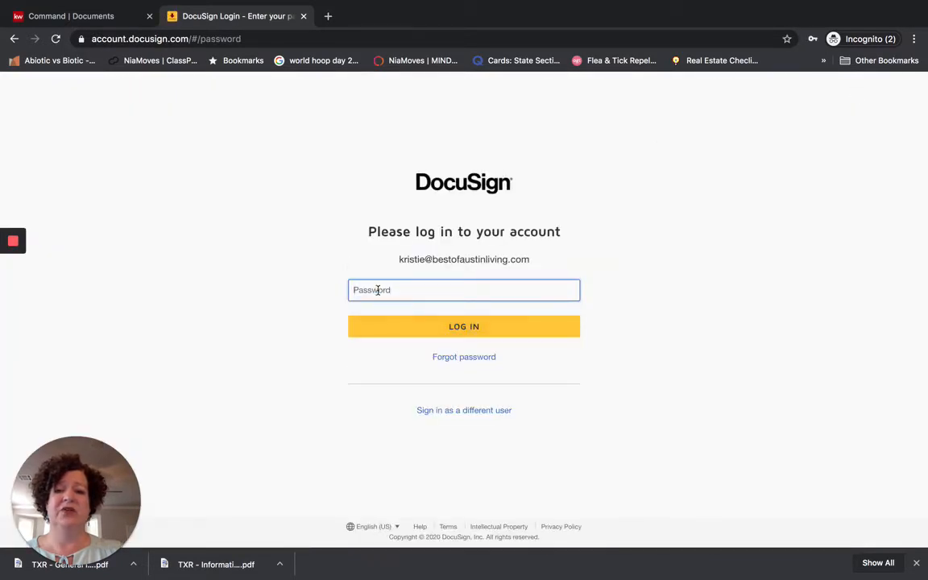
text(password)
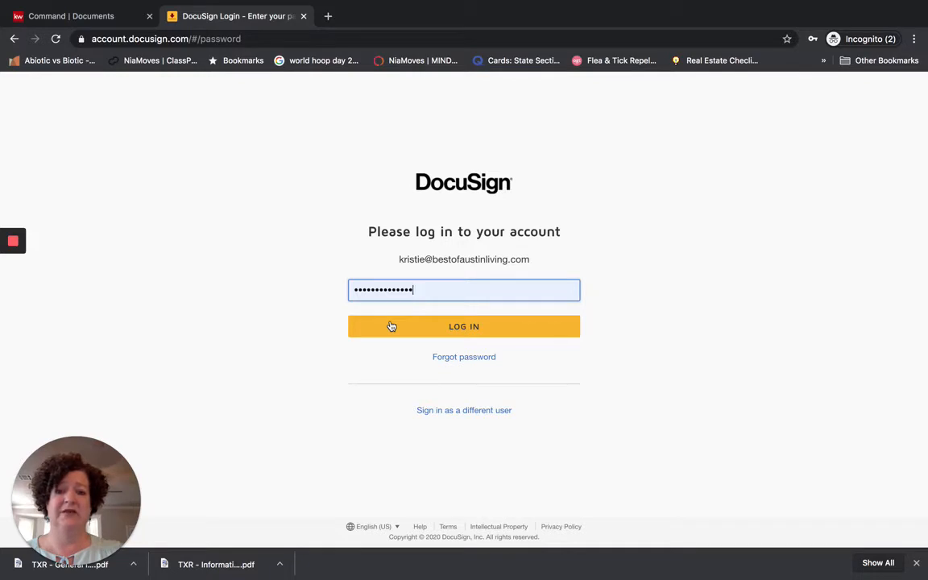
click(464, 326)
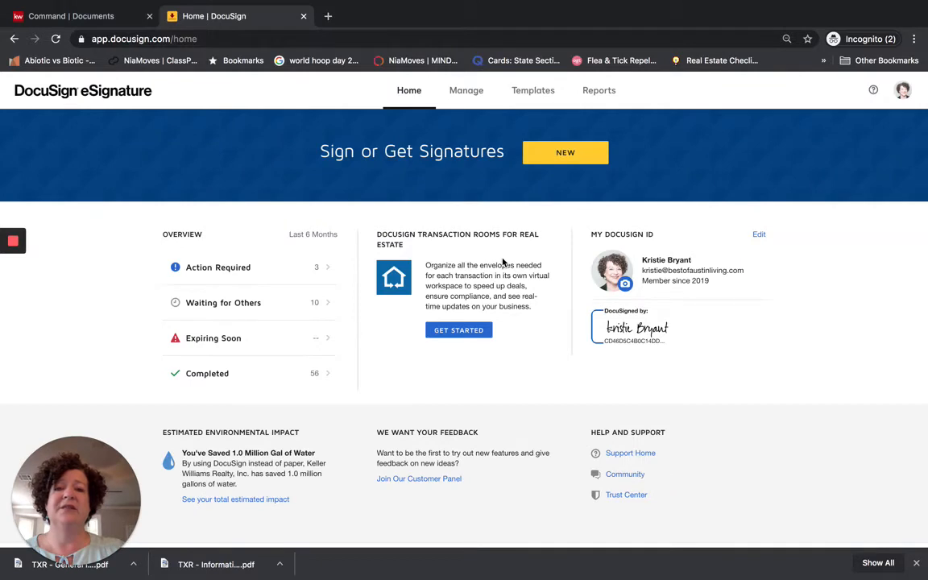
mouse_move(679, 159)
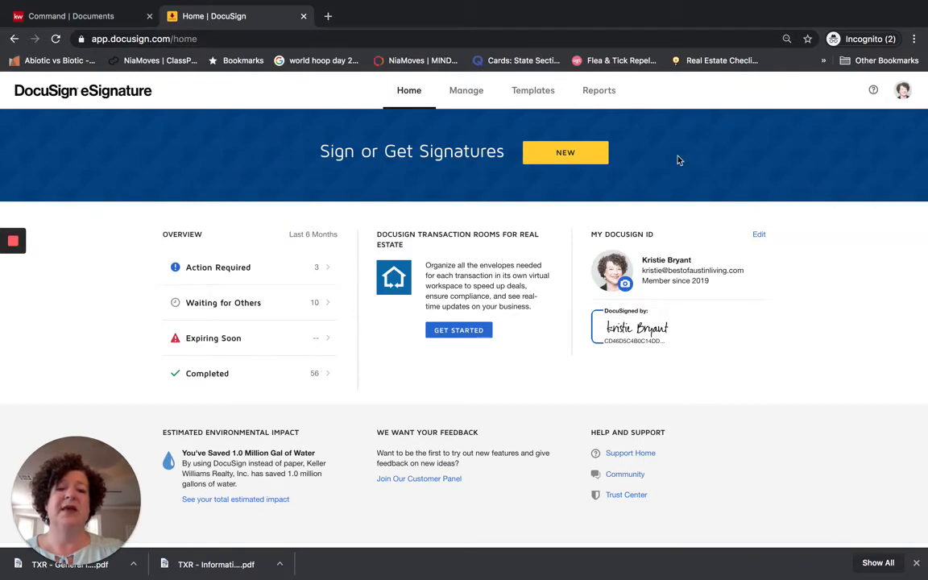
Step: Open the eSignature profile menu to reach the Switch to Rooms option
click(902, 90)
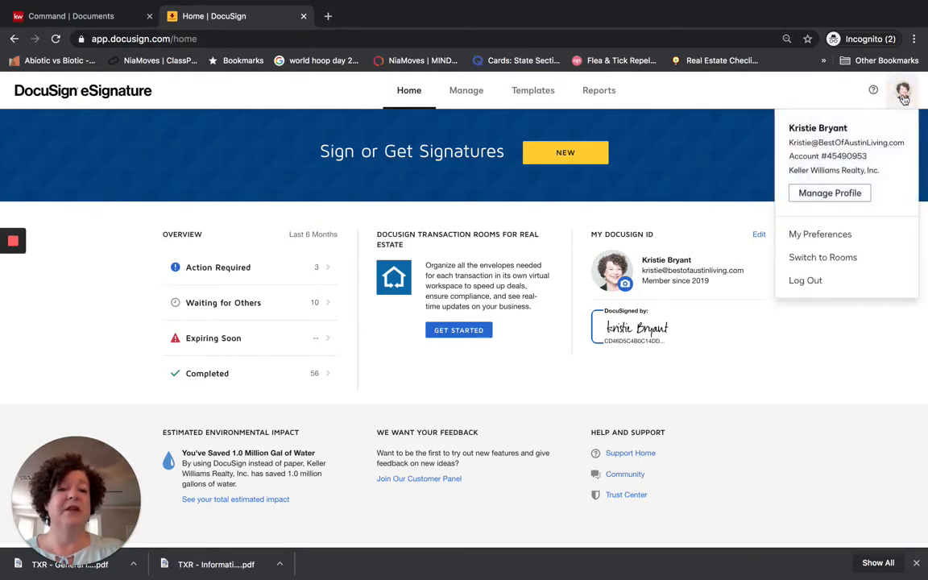
mouse_move(822, 257)
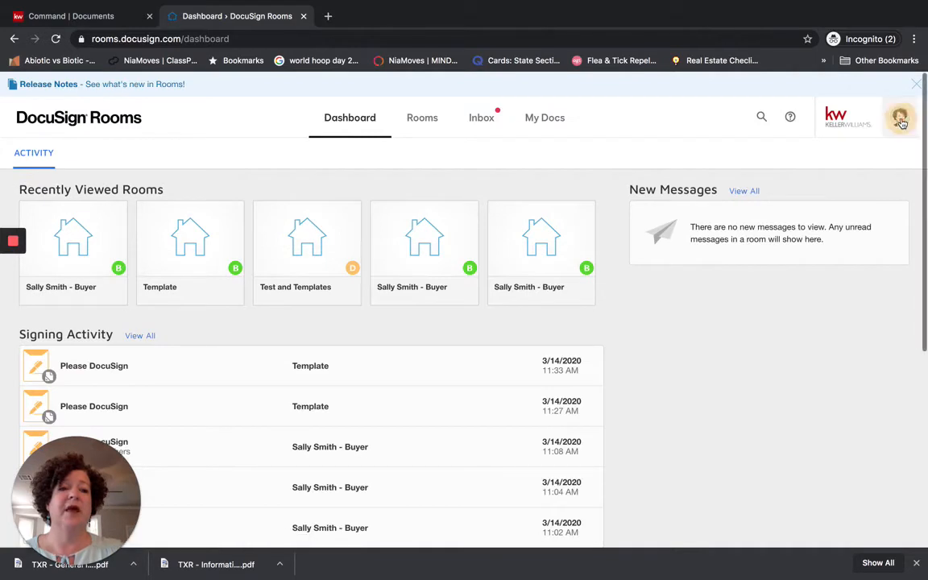
Step: Open Contacts and show the Directory members as a list
click(900, 117)
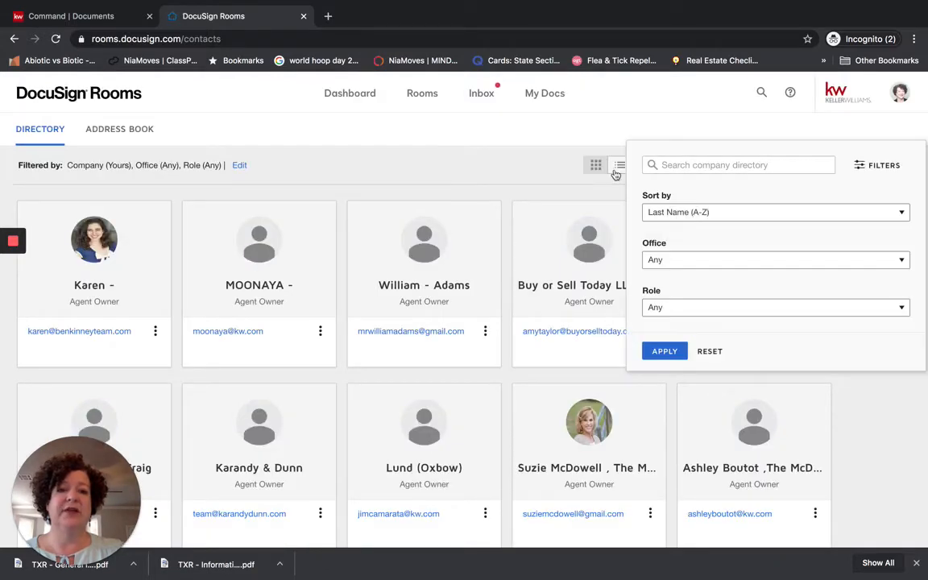
click(620, 165)
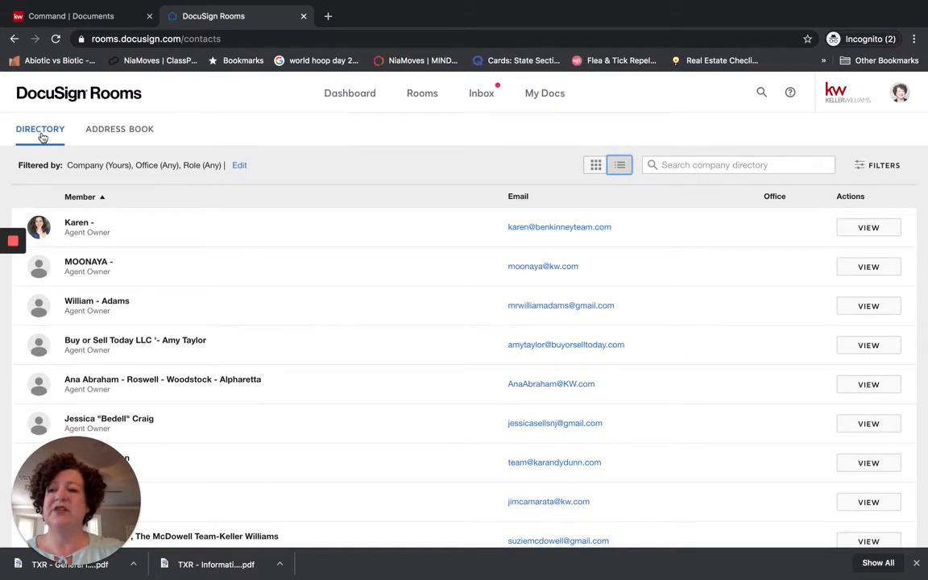
mouse_move(205, 266)
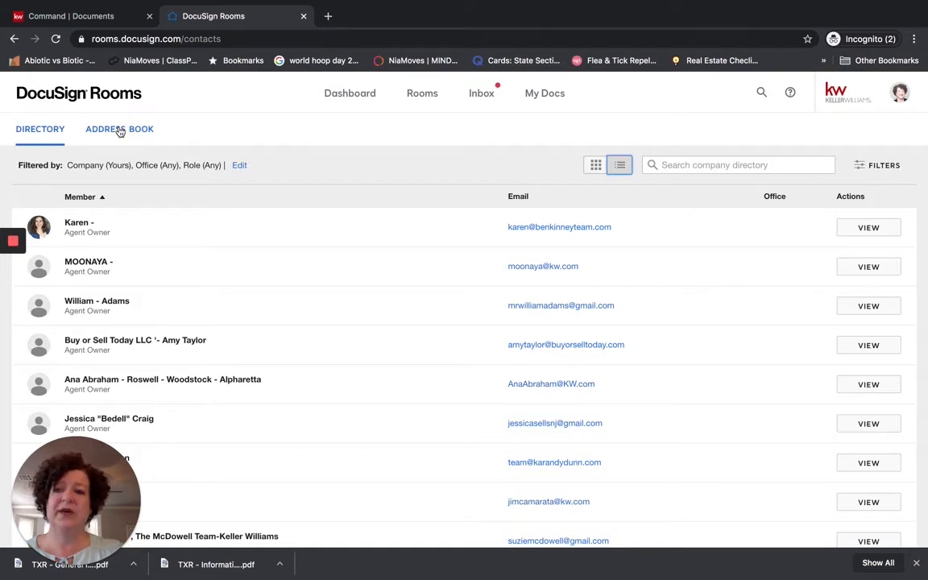
click(119, 129)
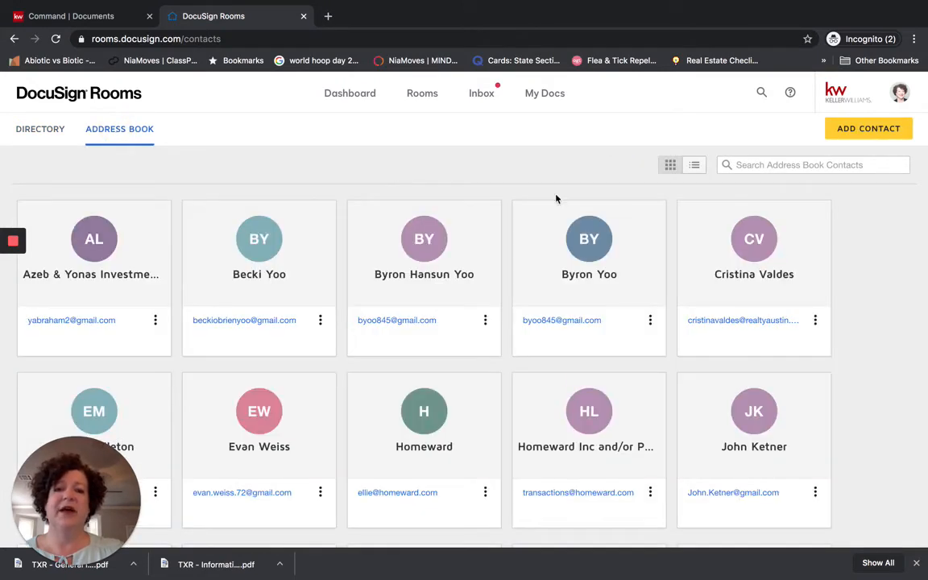
click(694, 165)
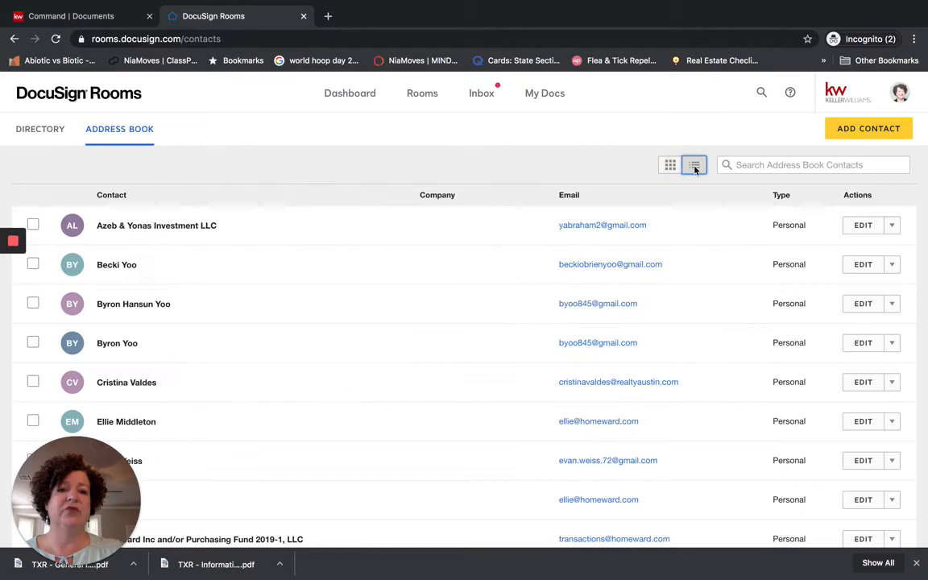
text(kristie)
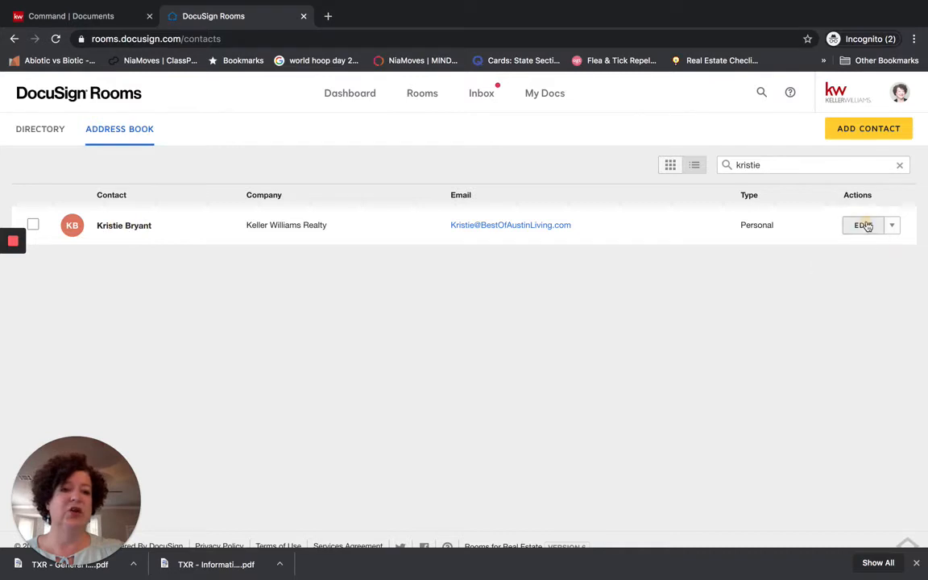
click(863, 224)
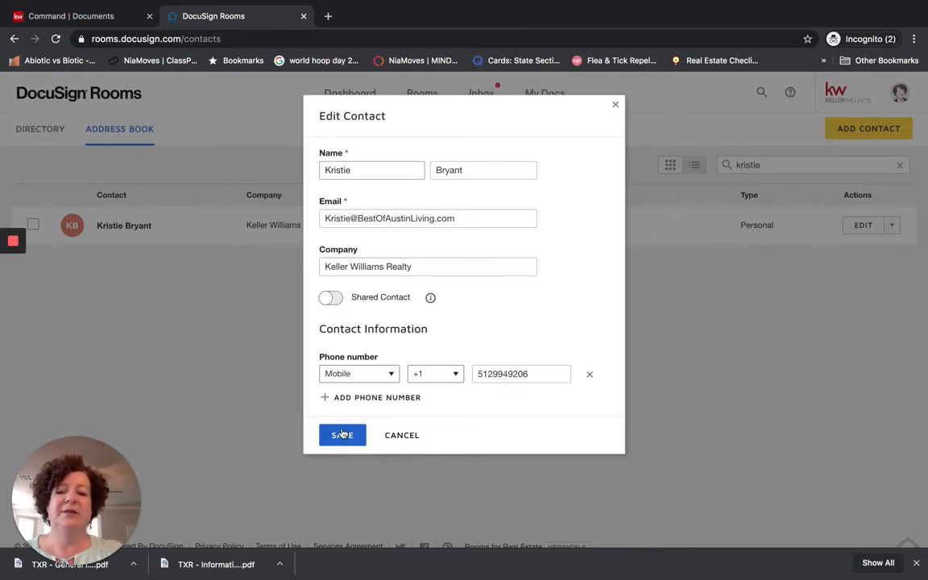
click(342, 436)
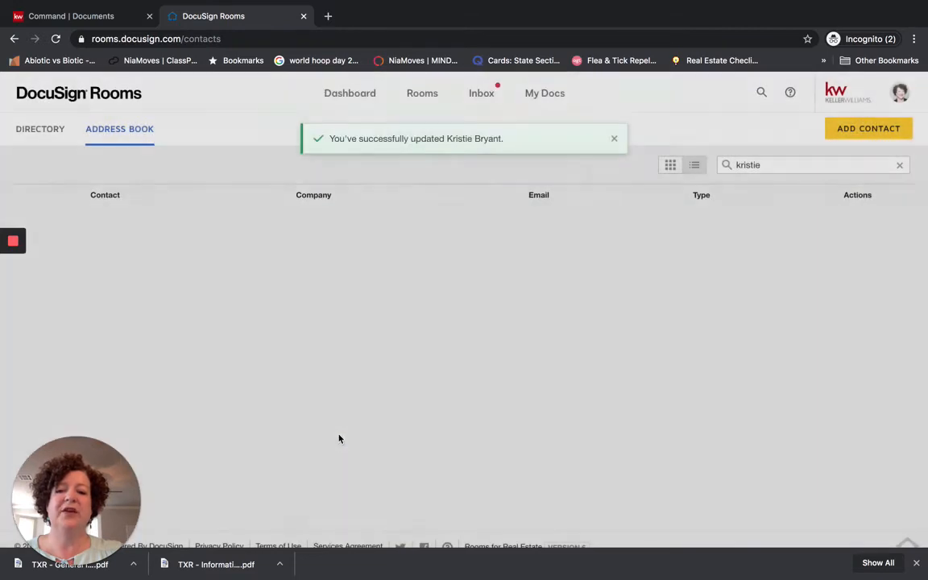
mouse_move(321, 280)
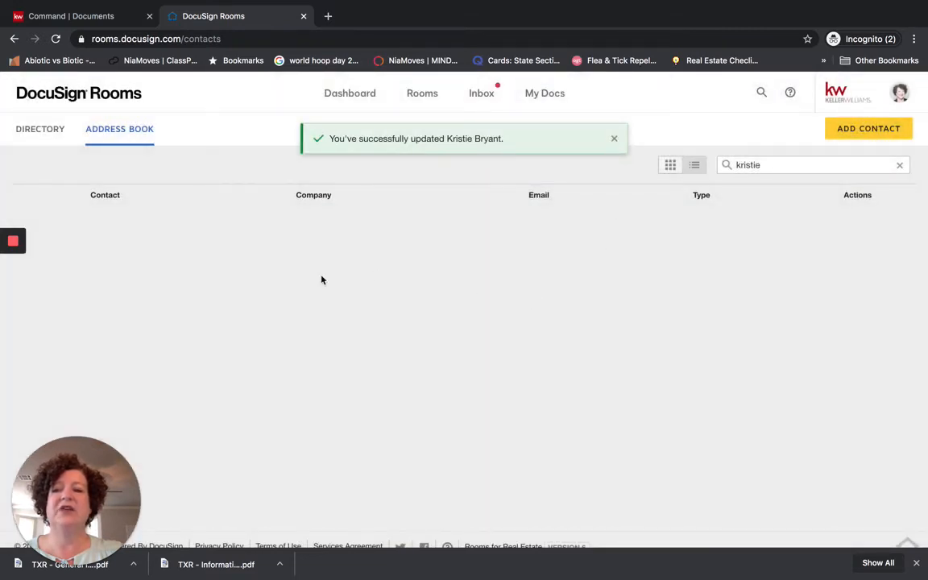
click(422, 93)
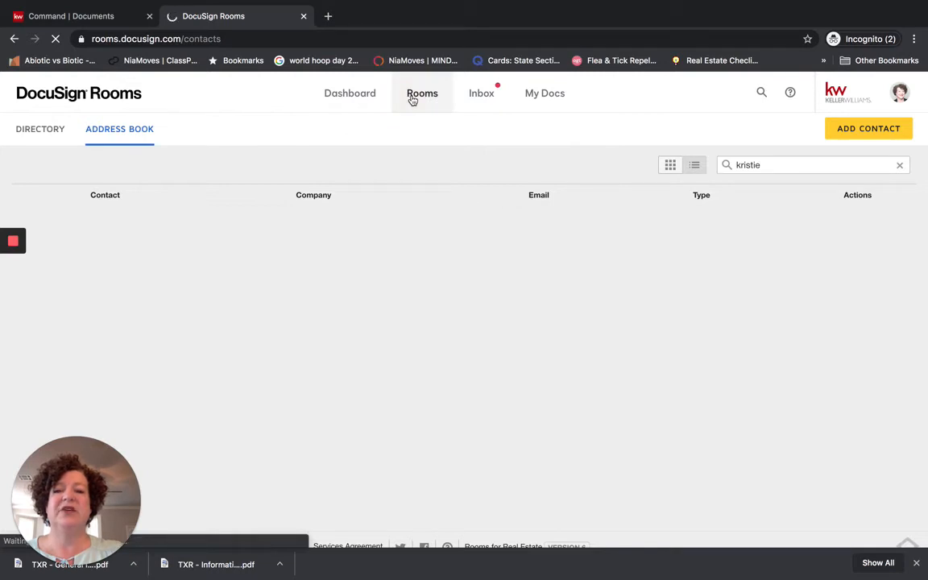
click(422, 92)
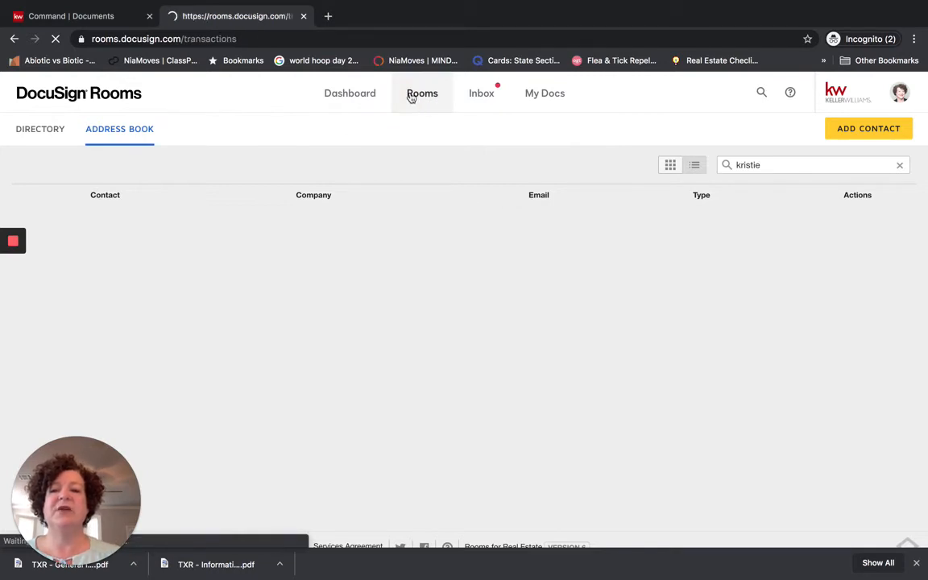
click(422, 93)
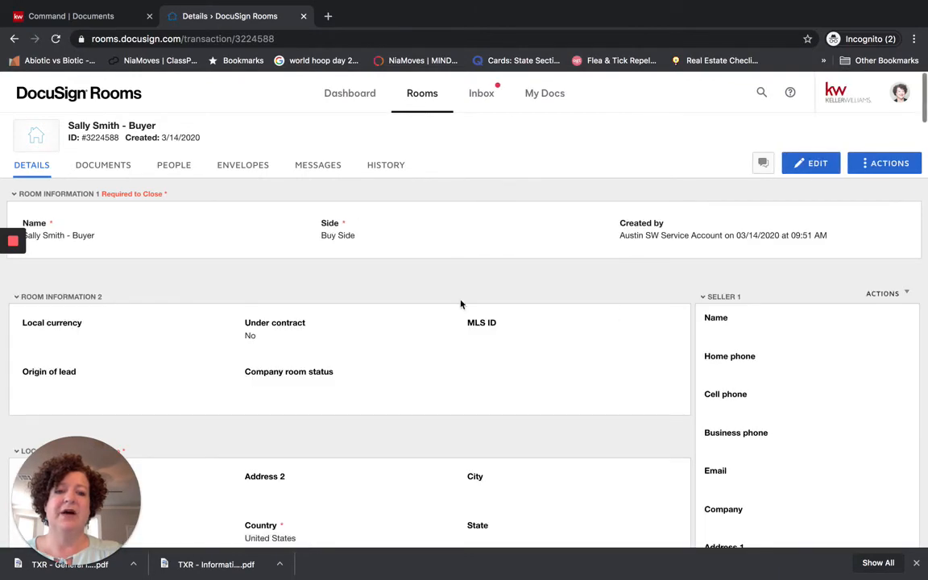
mouse_move(31, 165)
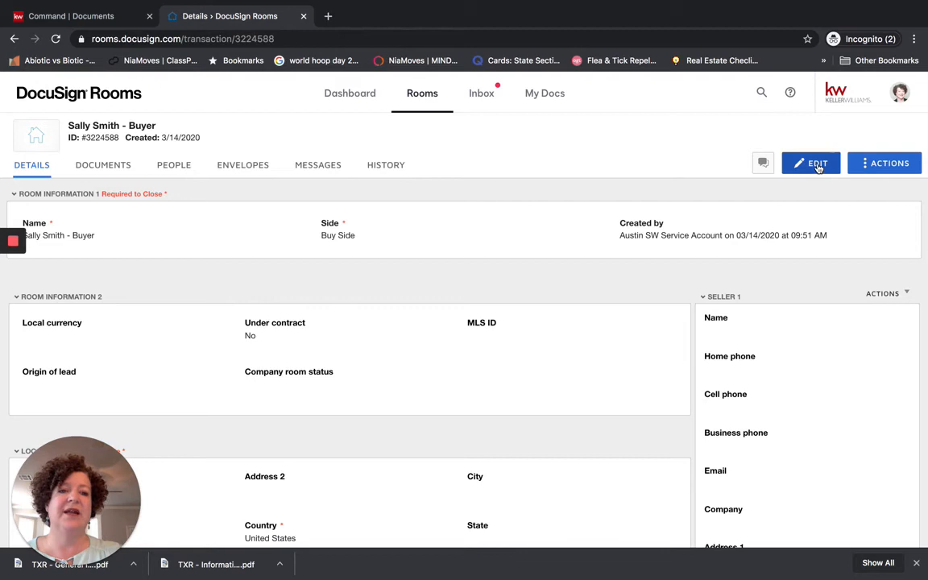
Step: Edit the room, view Fill from contacts for Seller 1, then save unchanged
click(811, 162)
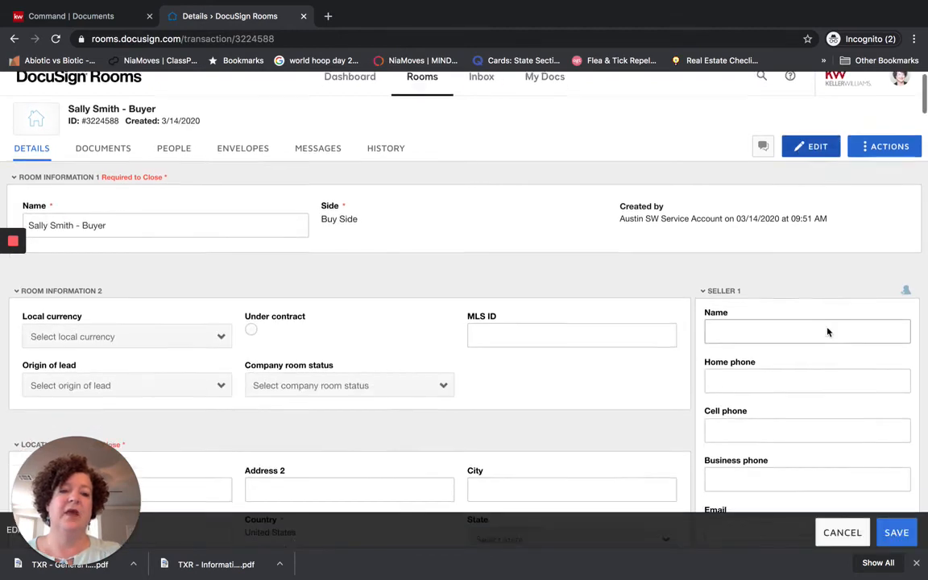
scroll(down, 3)
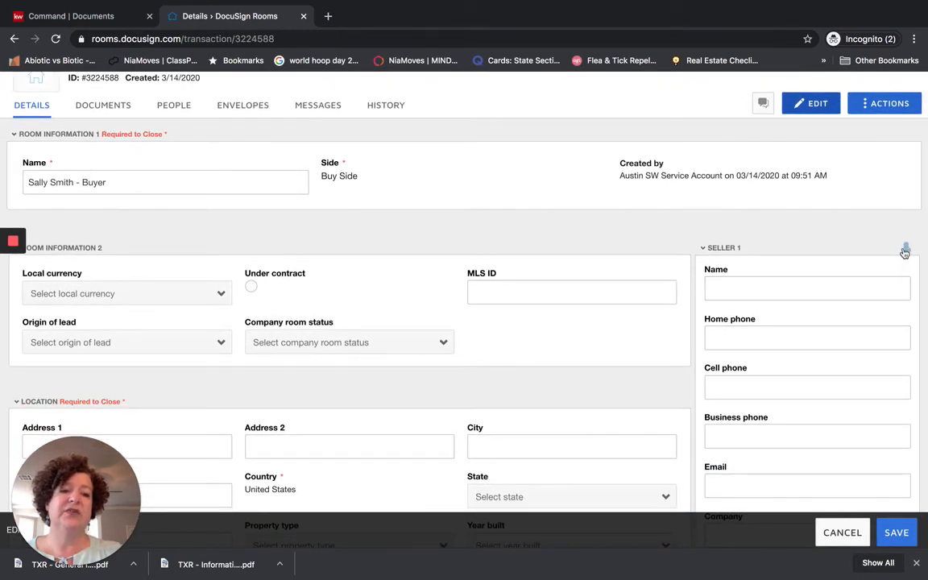
click(904, 249)
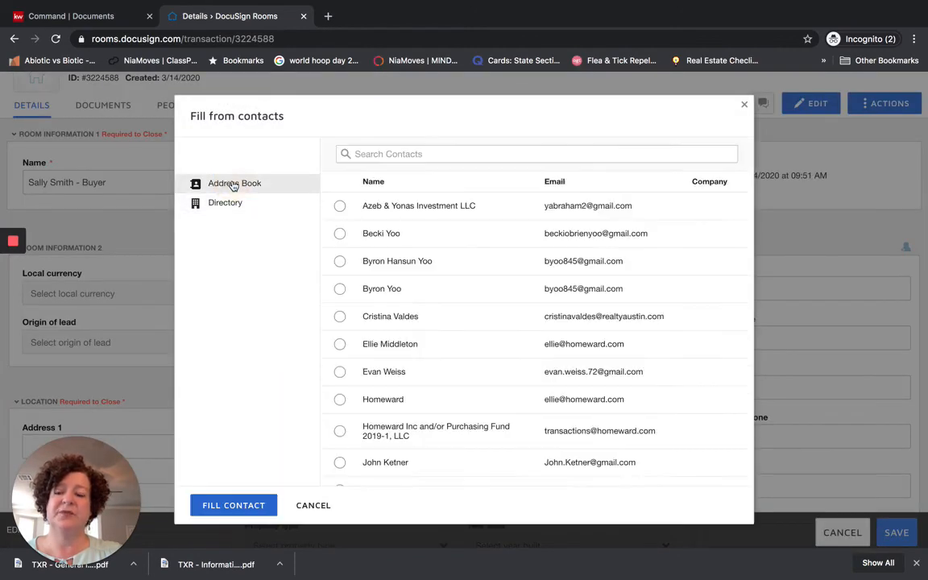
mouse_move(415, 427)
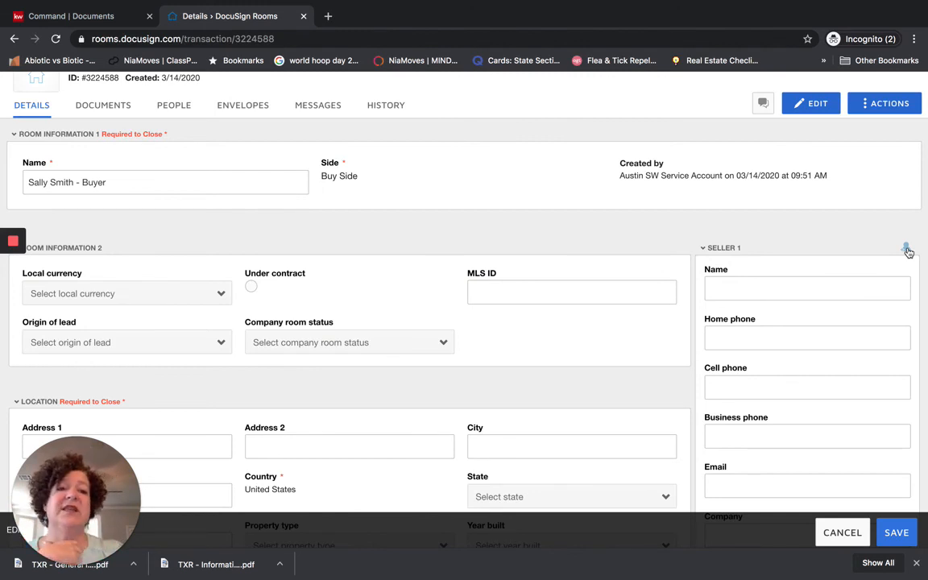
mouse_move(906, 247)
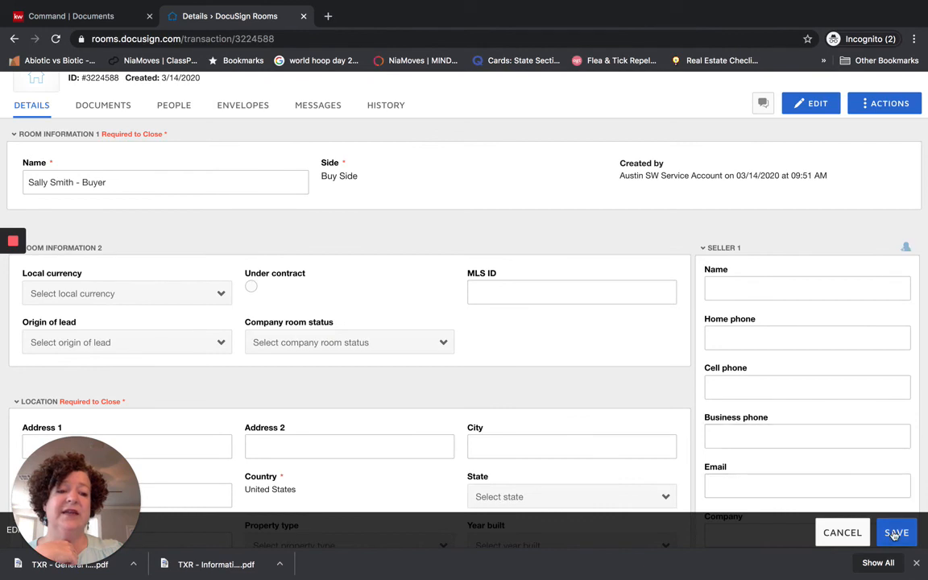
click(896, 532)
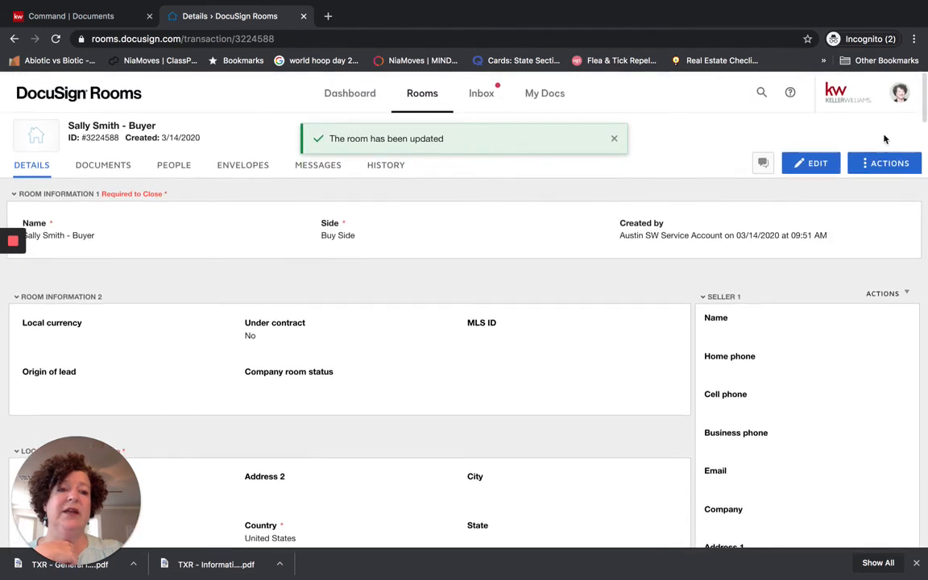
Step: Go to Contacts from the profile menu and open the Address Book tab
click(900, 91)
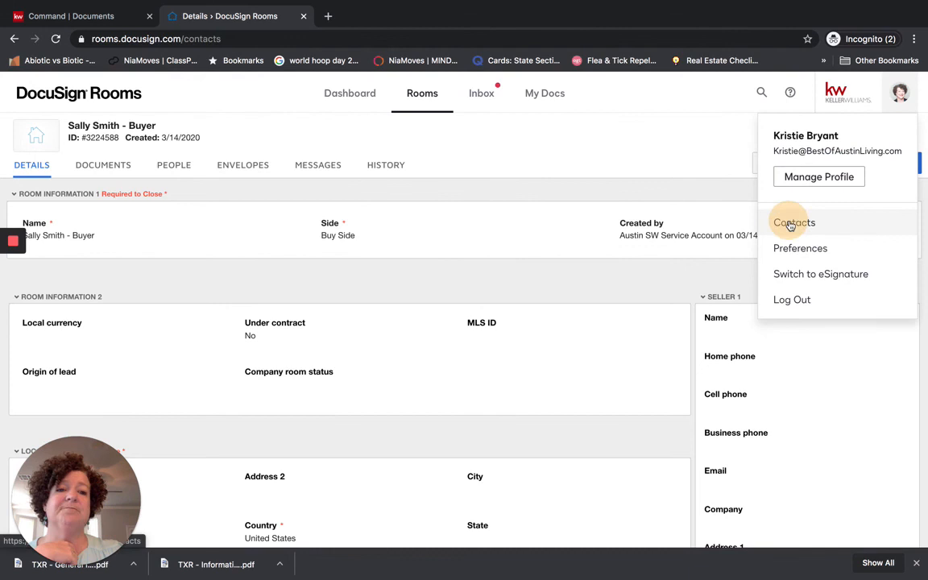
click(794, 223)
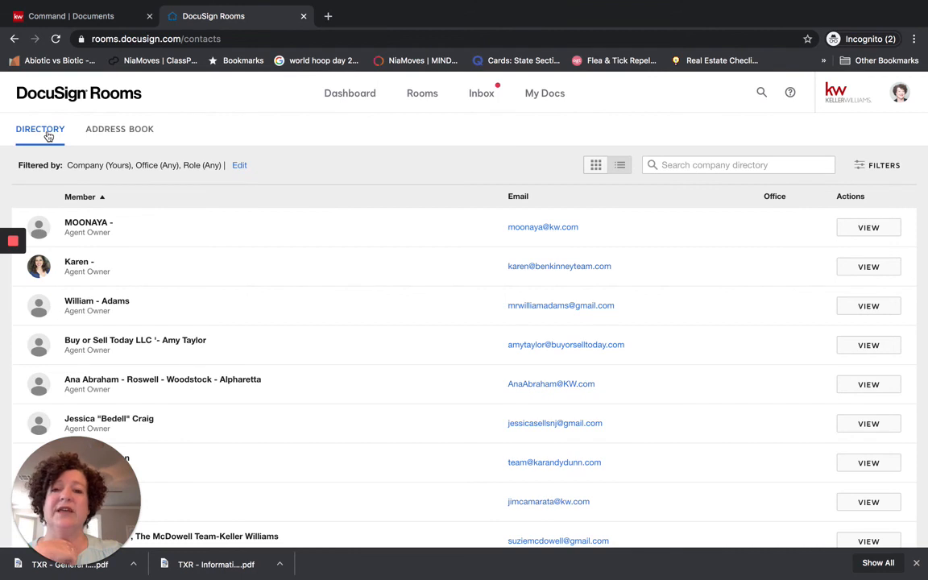
click(120, 129)
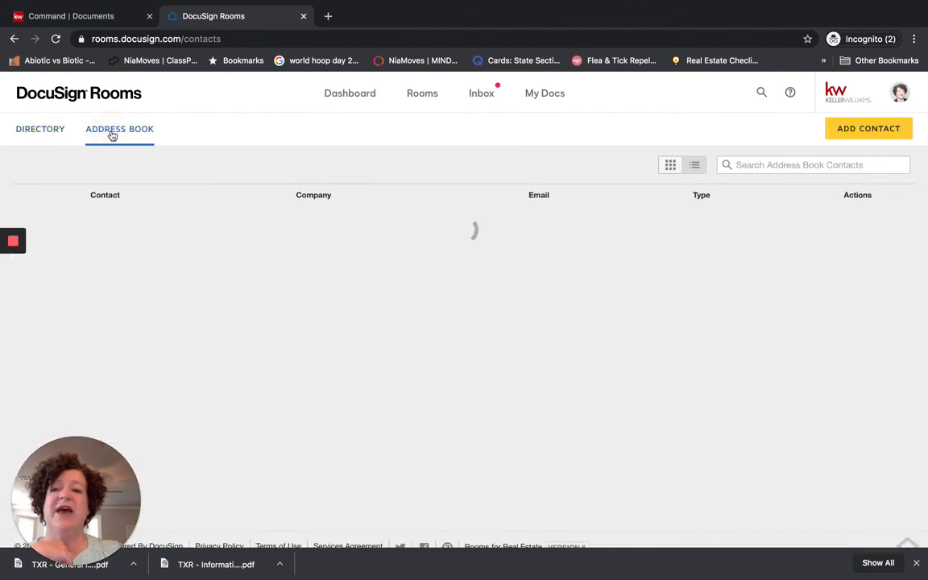